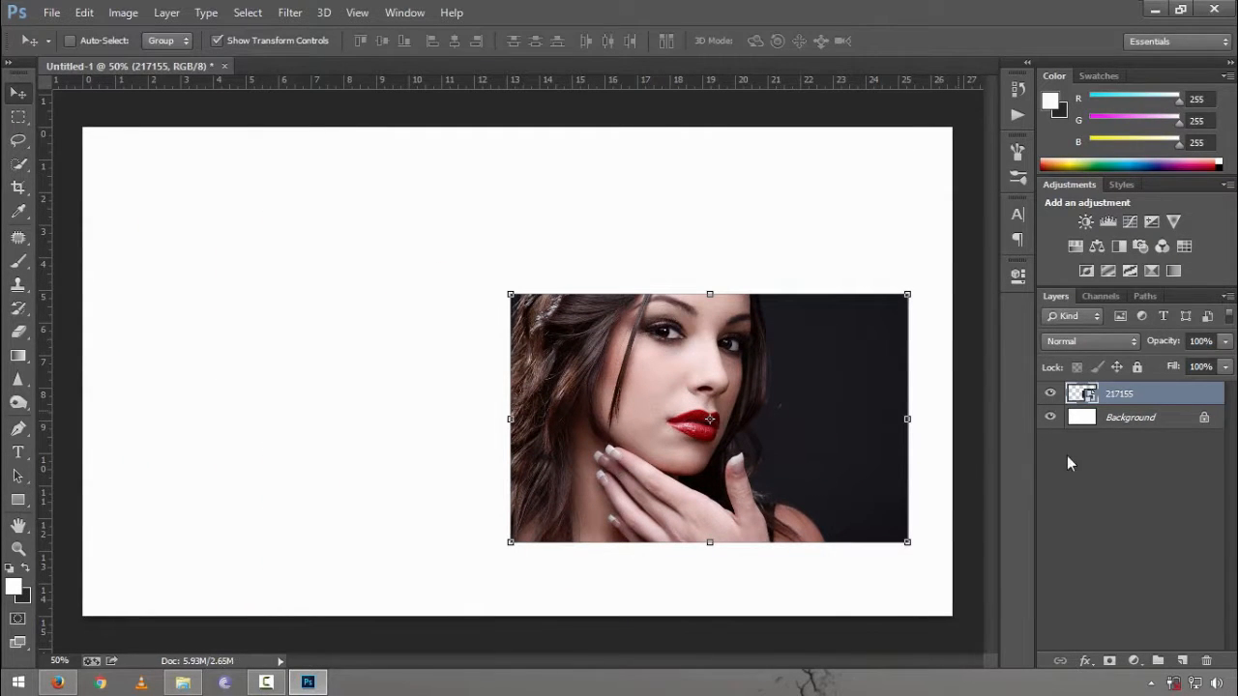
- Hide the white Background layer for transparency and shift the woman's photo toward the left
{"action": "left_click", "coordinate": [1051, 418]}
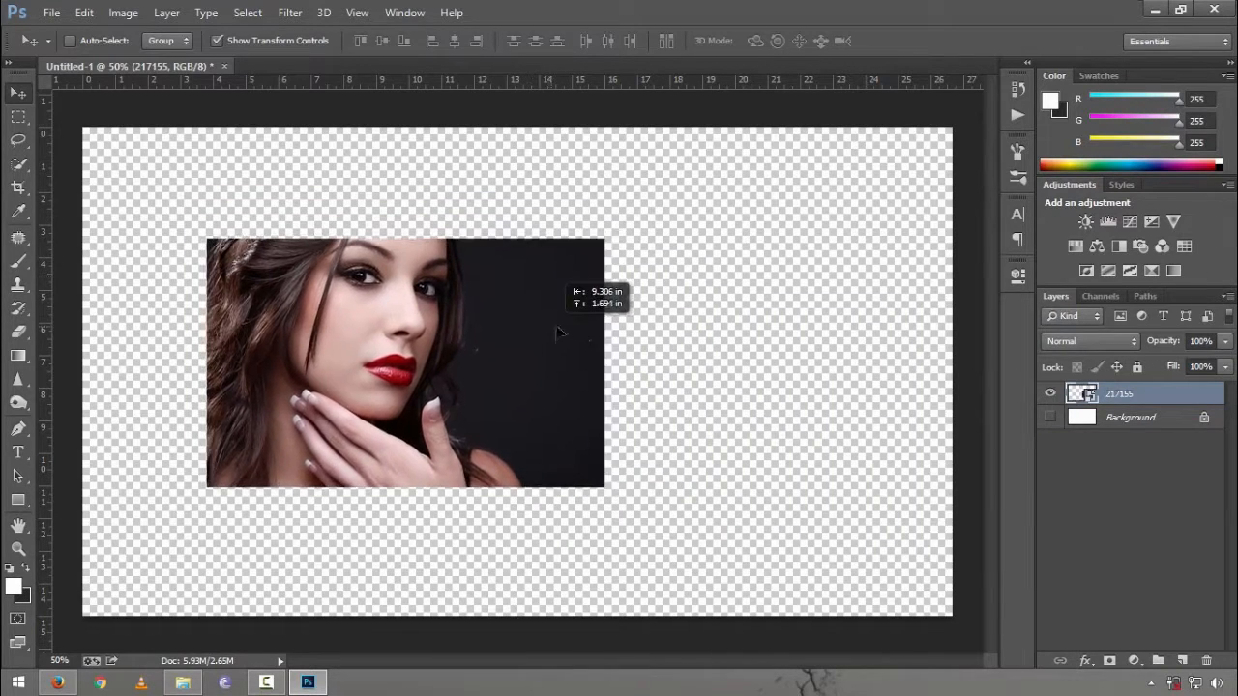
{"action": "left_click_drag", "start_coordinate": [406, 364], "coordinate": [716, 430]}
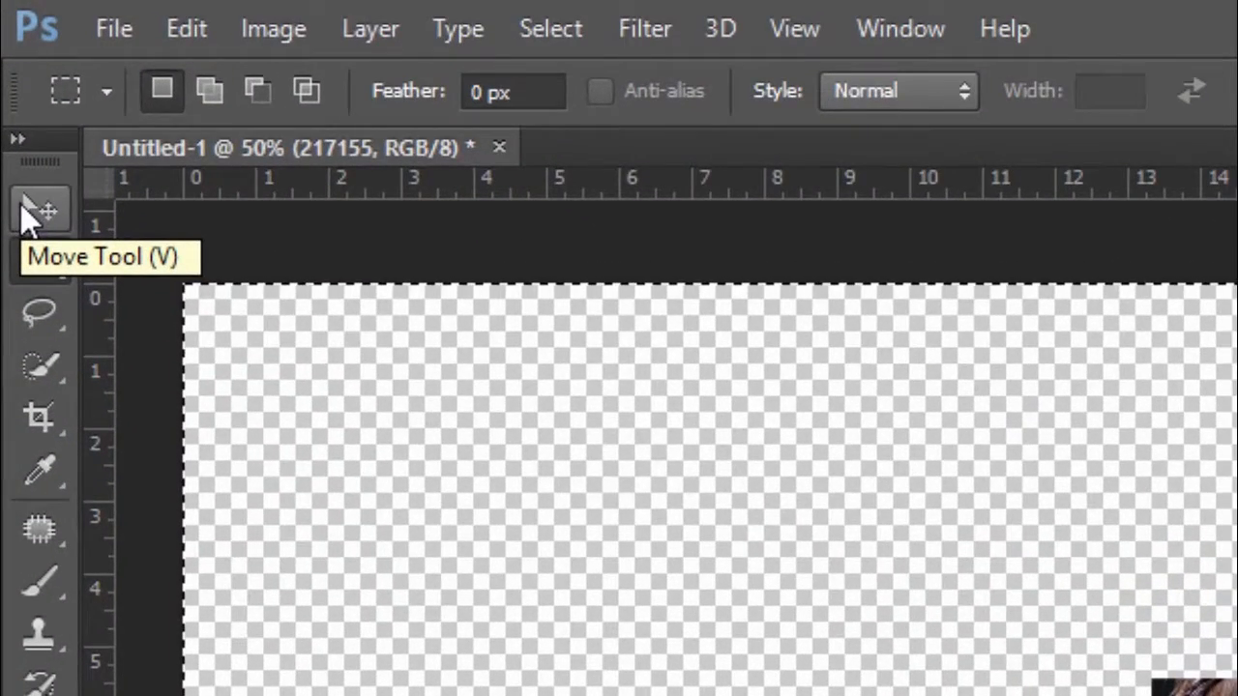
- Switch to the Move Tool so the layer alignment options become available
{"action": "left_click", "coordinate": [39, 209]}
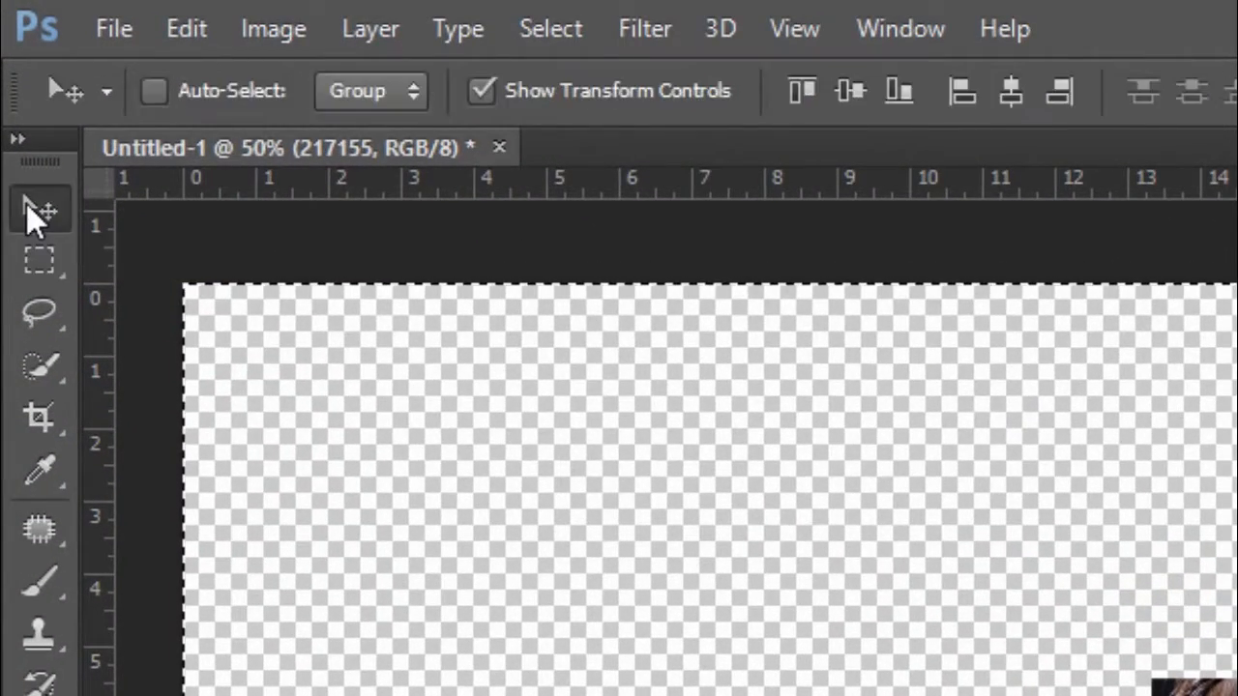